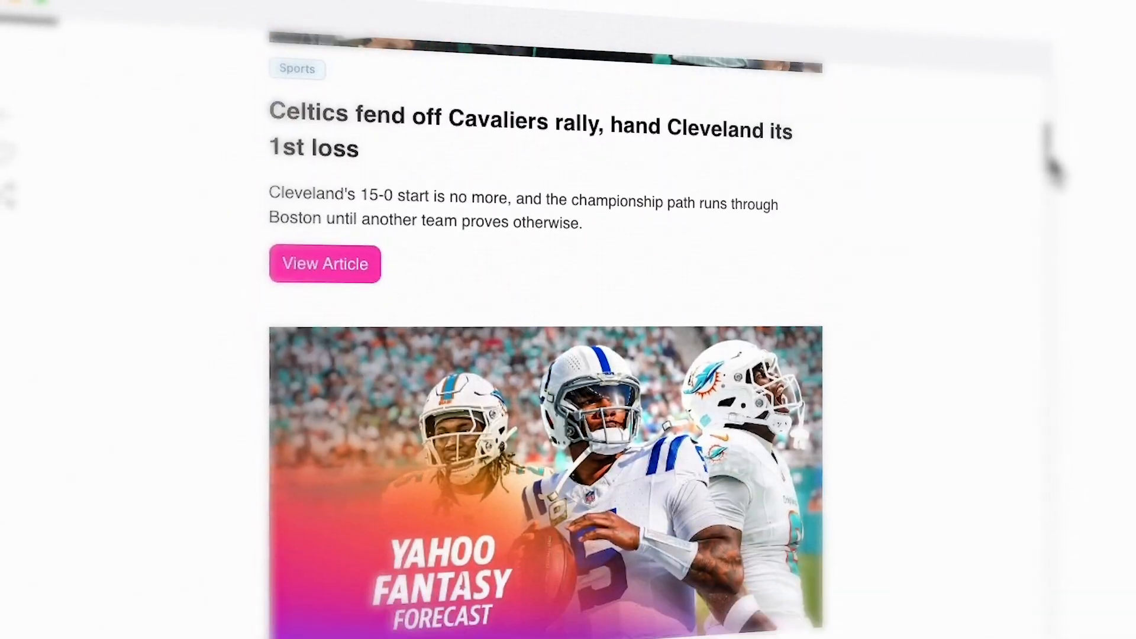
# - Scroll the post preview and open the publication's RSS settings page
pyautogui.scroll(-3)
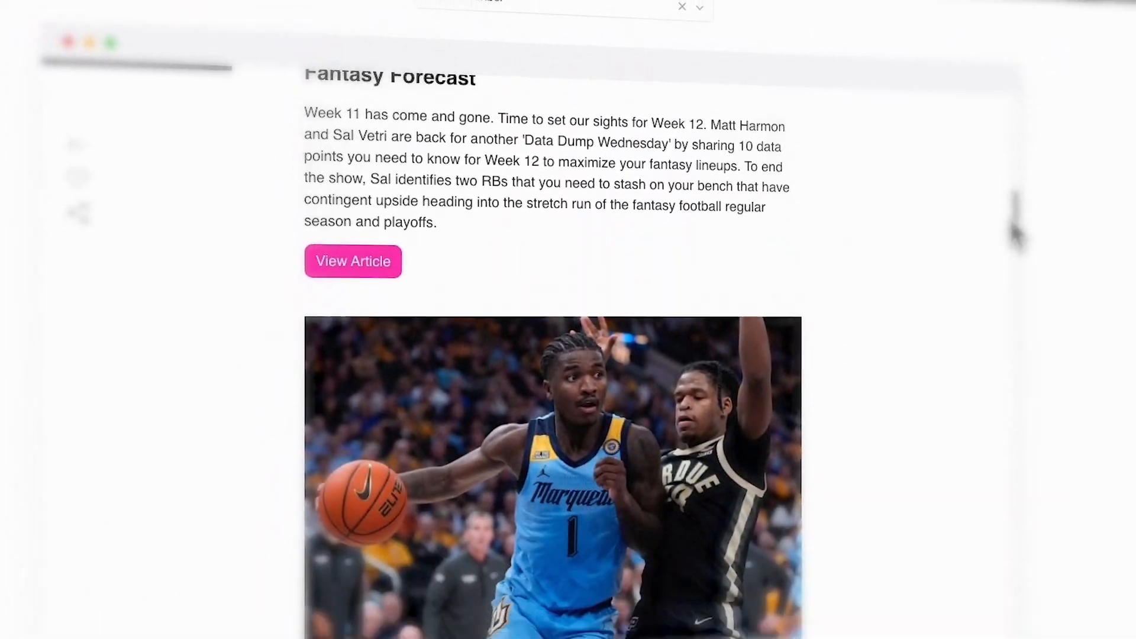
pyautogui.scroll(-3)
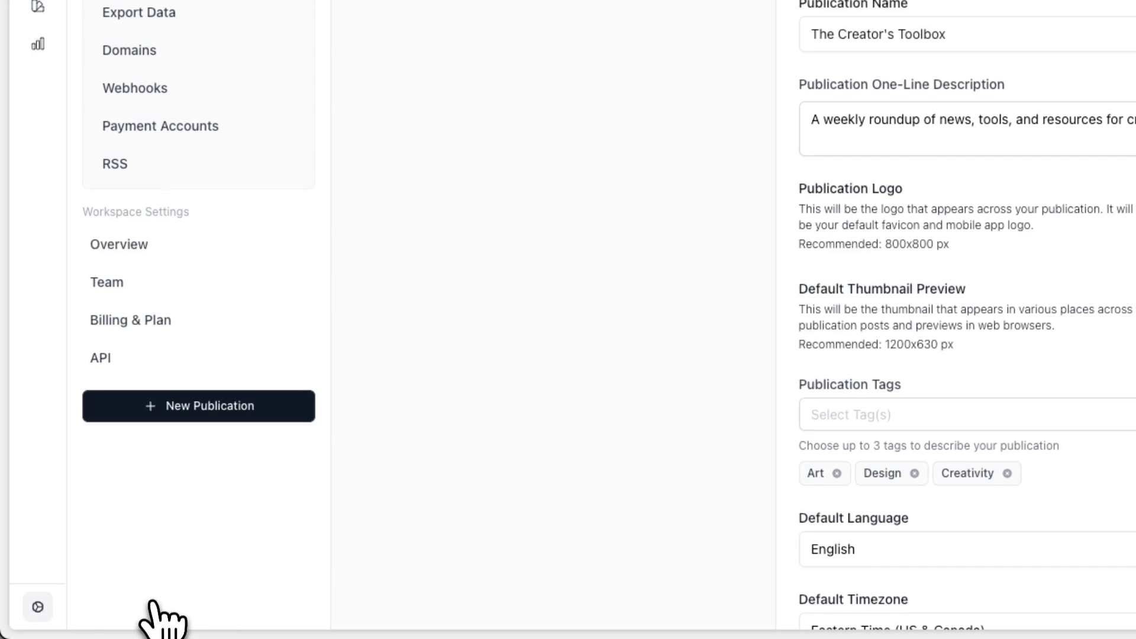
pyautogui.click(114, 164)
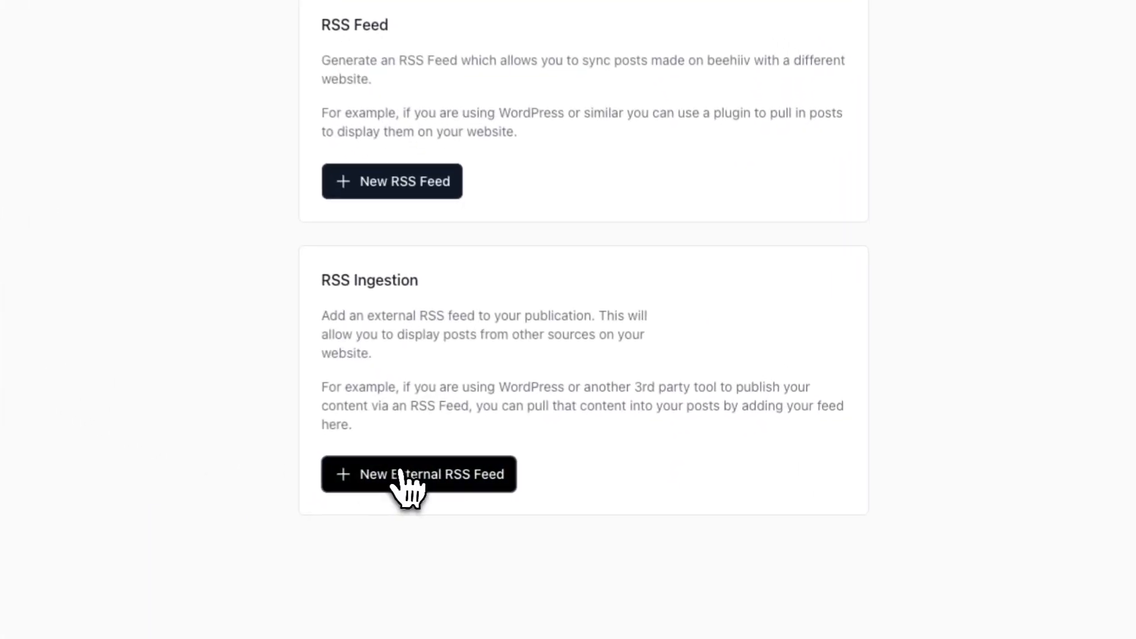
# - Add an external RSS feed named NYT with the nytimes HomePage.xml URL
pyautogui.click(418, 474)
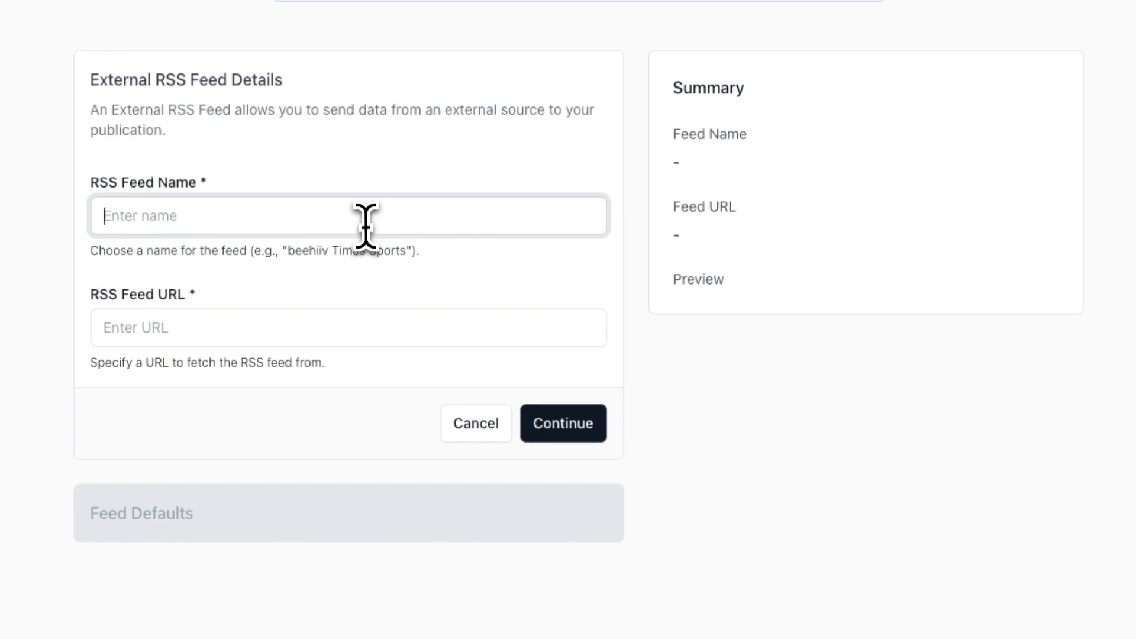
pyautogui.write('NYT')
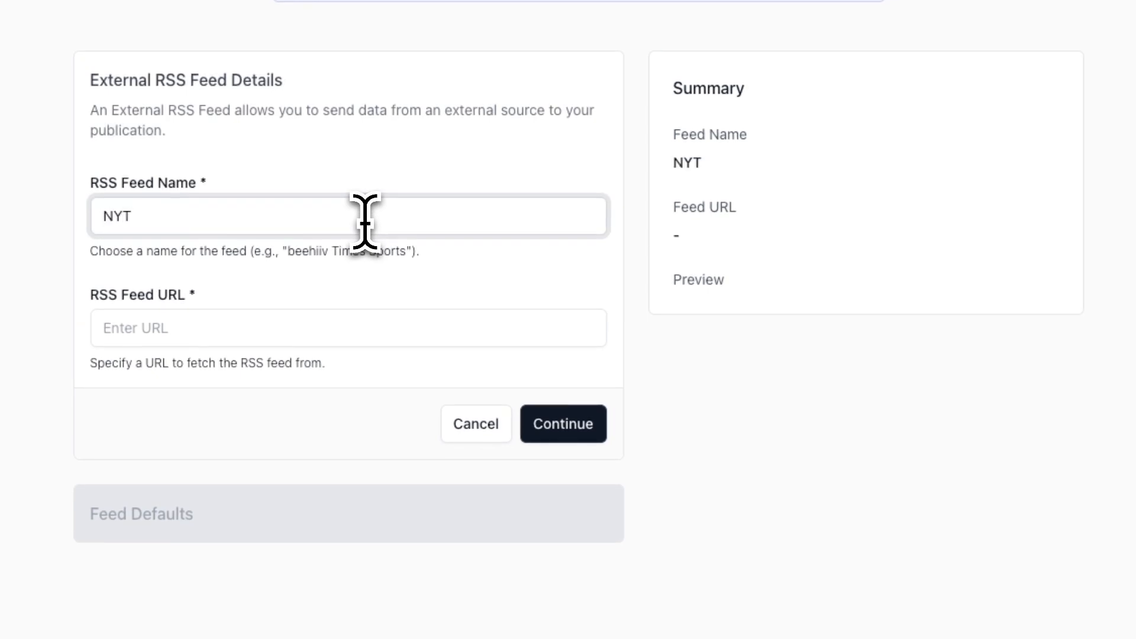
pyautogui.write('https://rss.nytimes.com/services/xml/rss/nyt/HomePage.xml')
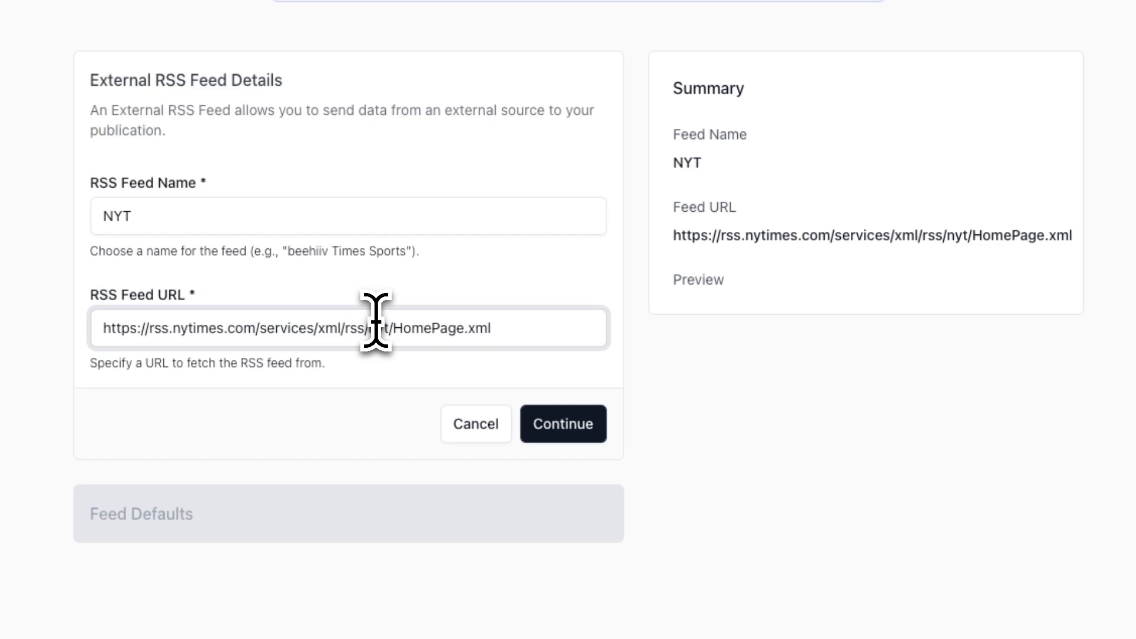
pyautogui.click(563, 424)
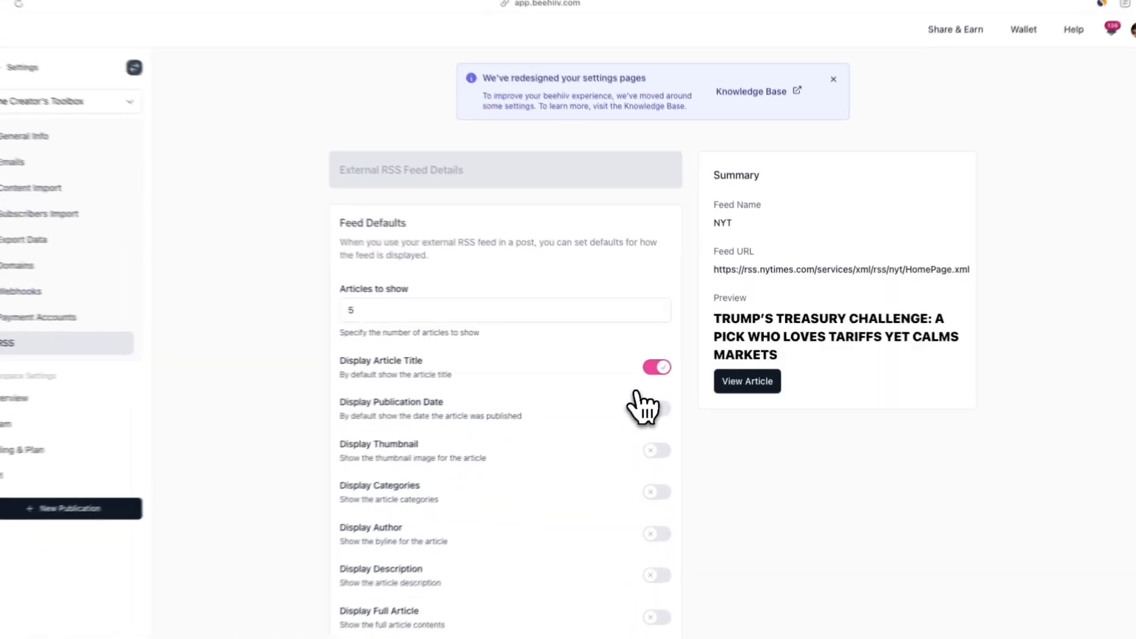
# - Enable thumbnail, publication date and description defaults, then create the NYT feed
pyautogui.click(665, 440)
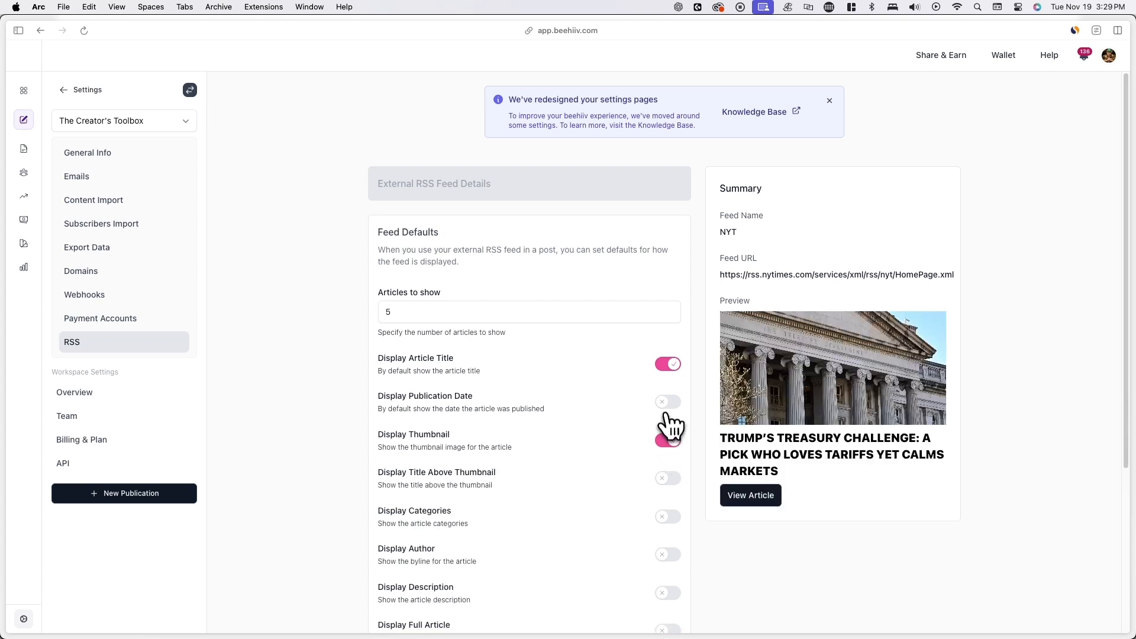
pyautogui.click(667, 401)
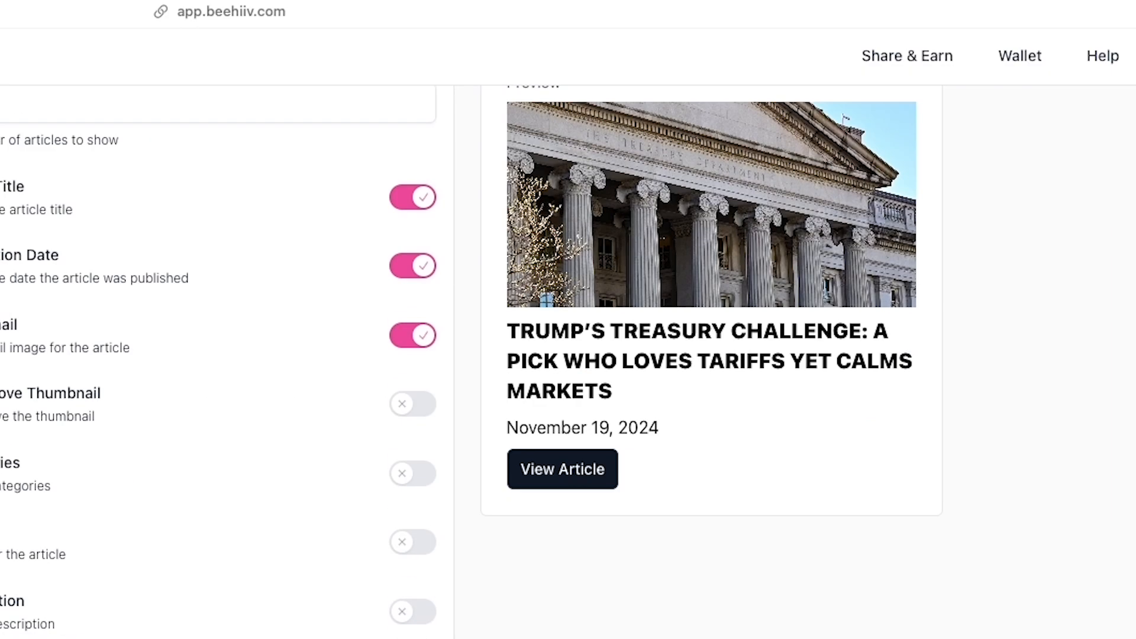
pyautogui.click(412, 610)
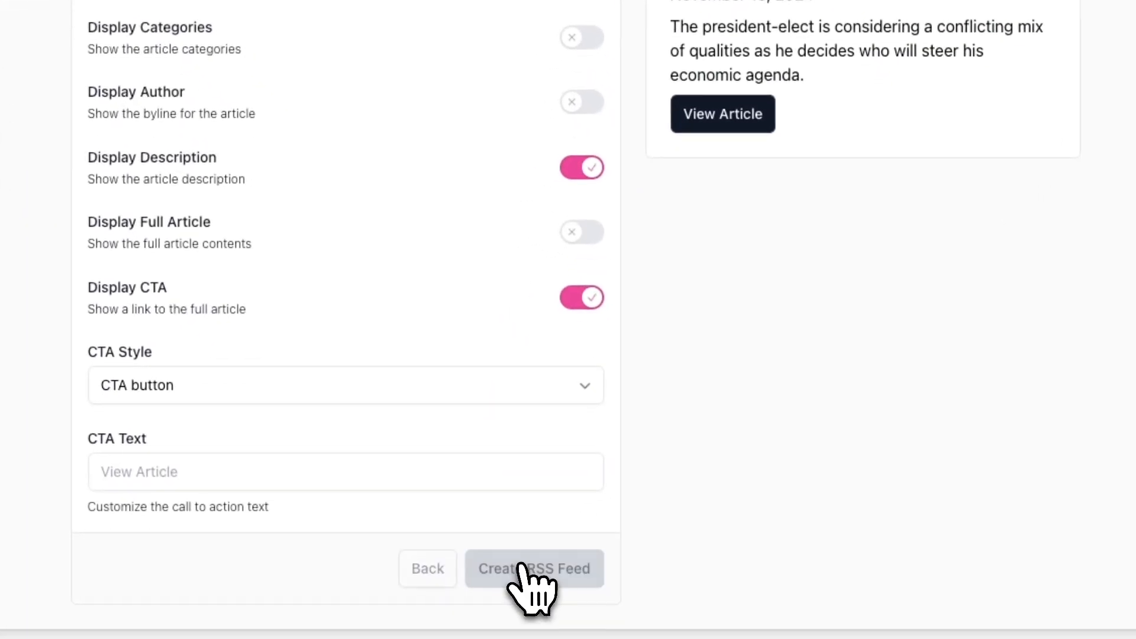
pyautogui.click(534, 568)
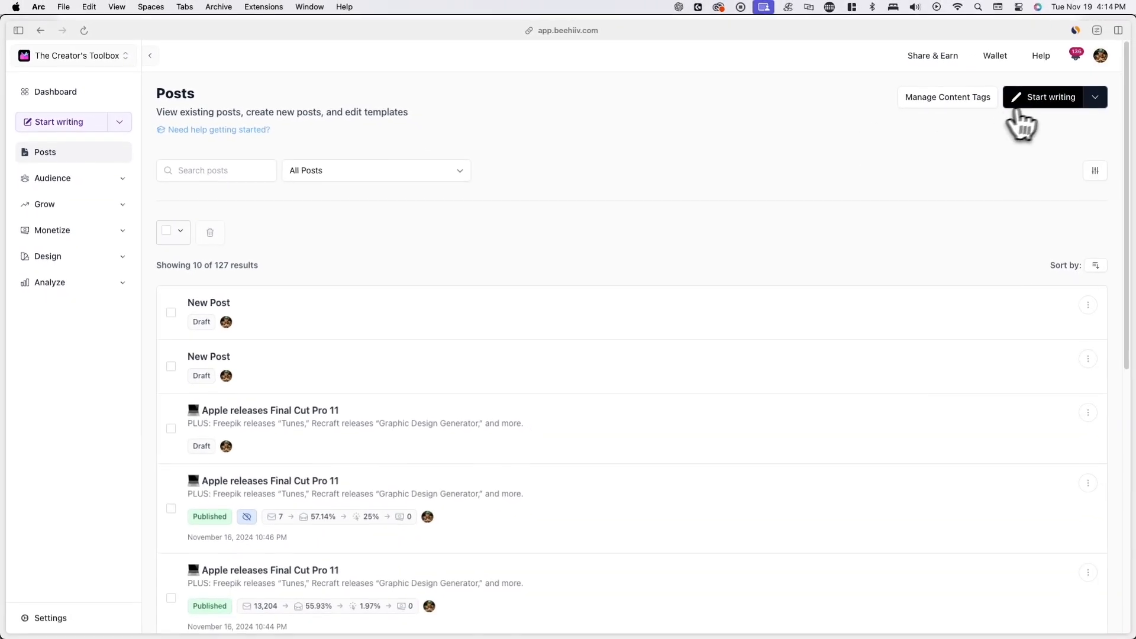
# - Start a new post and insert an RSS block using the /rss command
pyautogui.click(1046, 96)
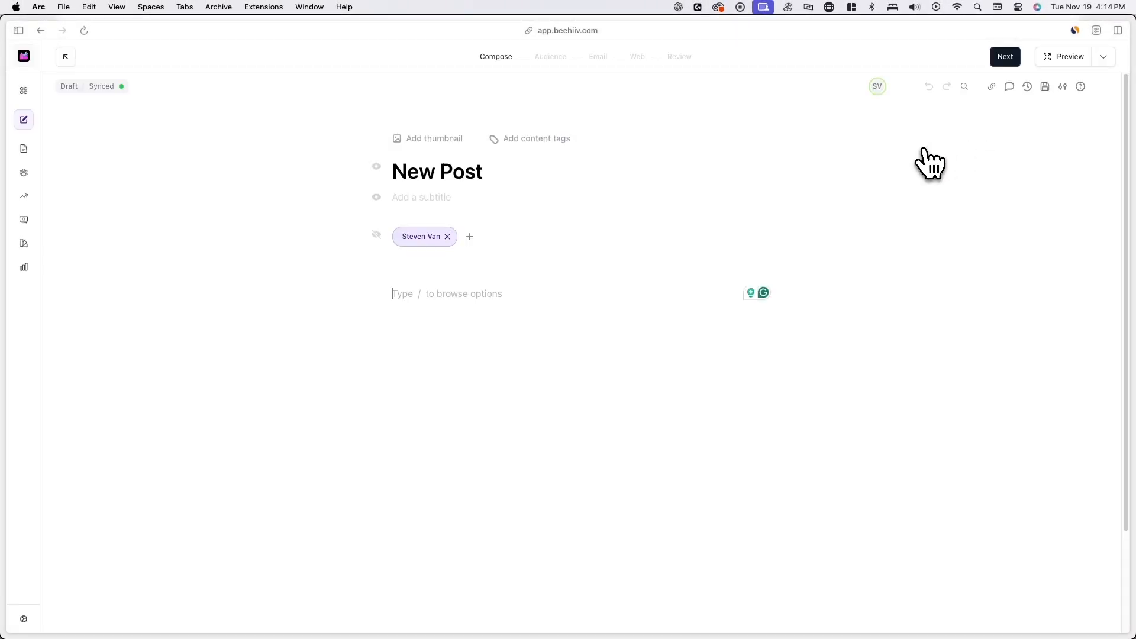
pyautogui.write('/')
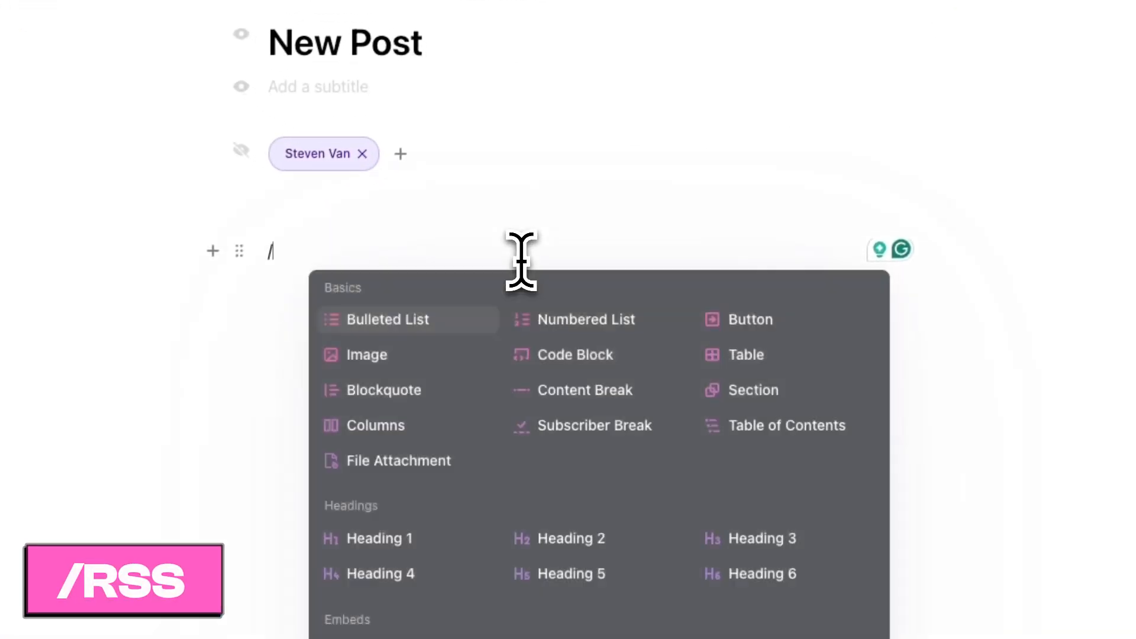
pyautogui.write('rss')
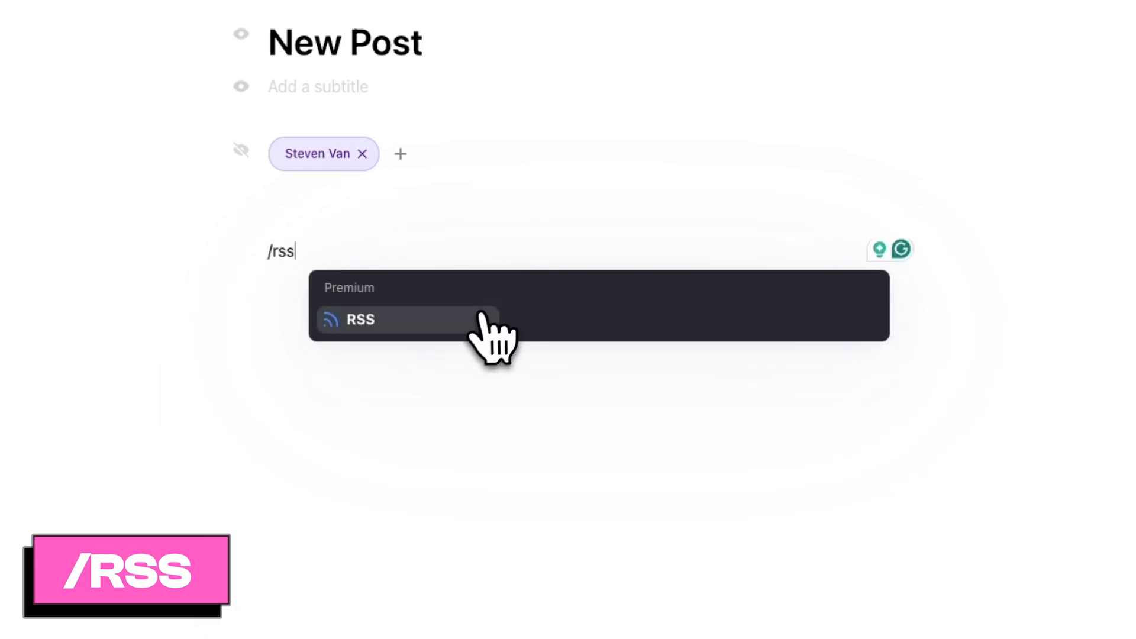
pyautogui.click(358, 320)
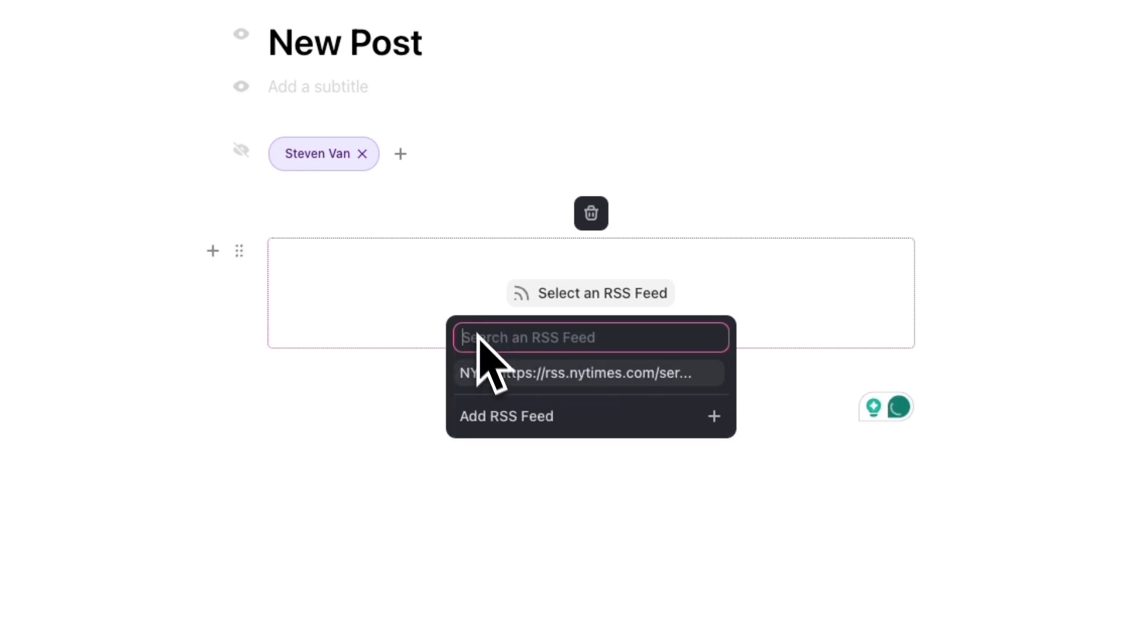
# - Select the NYT feed from the RSS block's feed dropdown
pyautogui.click(587, 372)
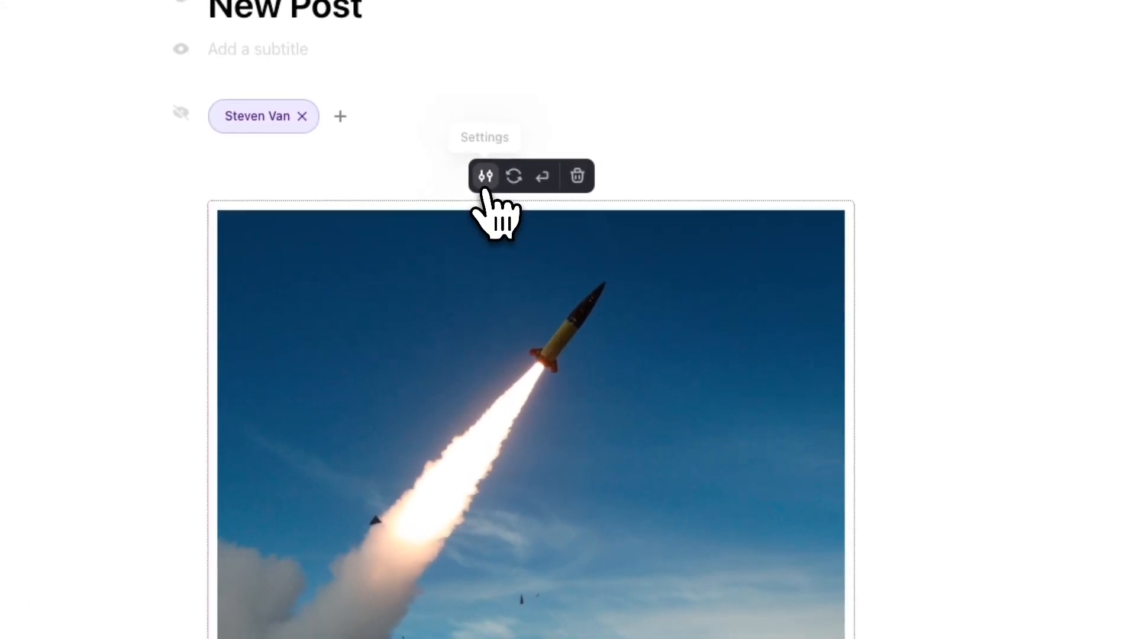
# - Give the NYT block a two-column article layout showing 8 articles
pyautogui.click(484, 175)
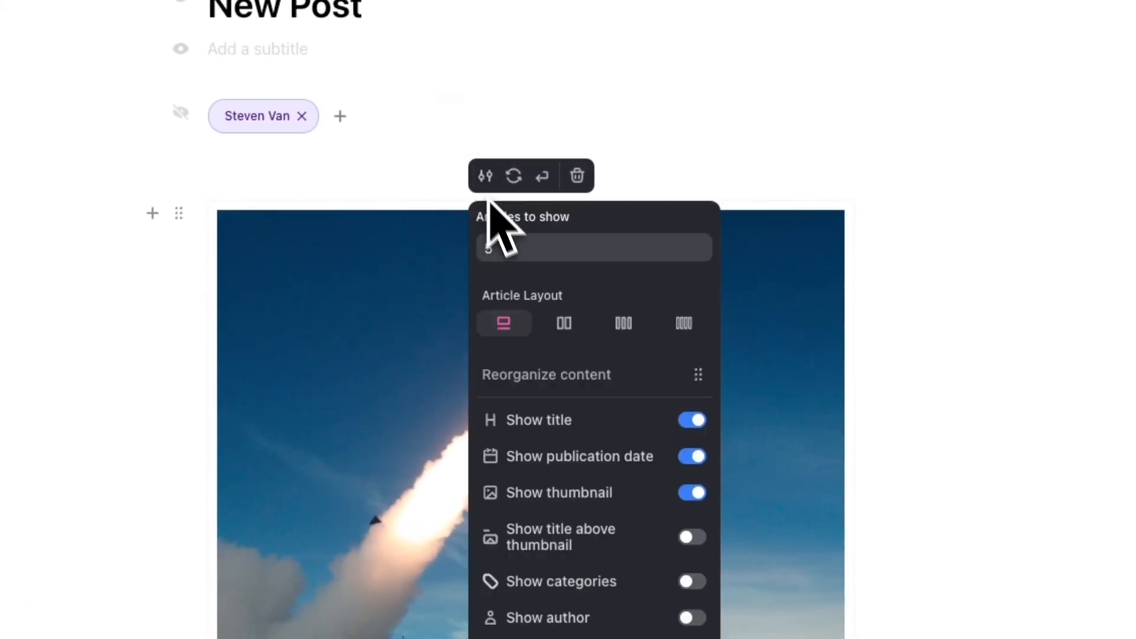
pyautogui.click(564, 324)
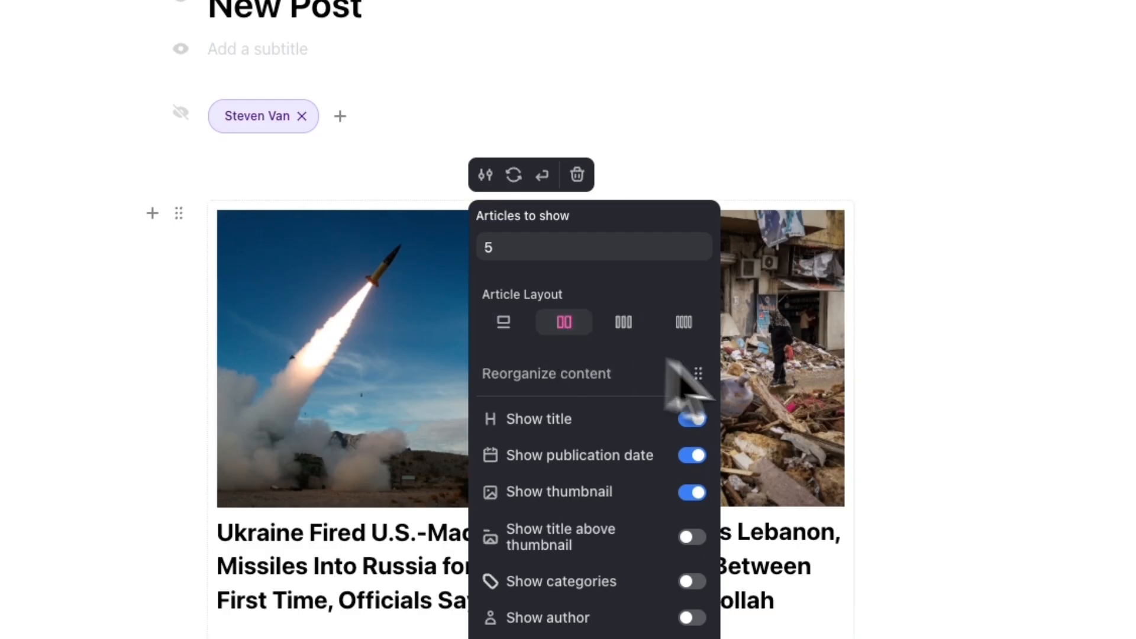
pyautogui.scroll(-3)
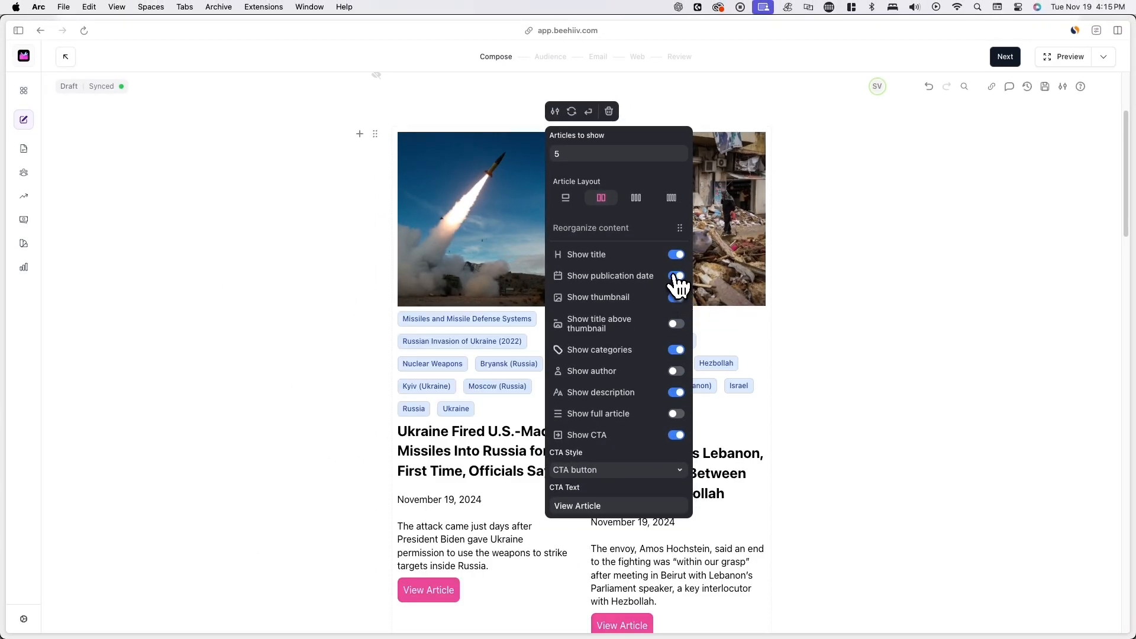
pyautogui.click(635, 198)
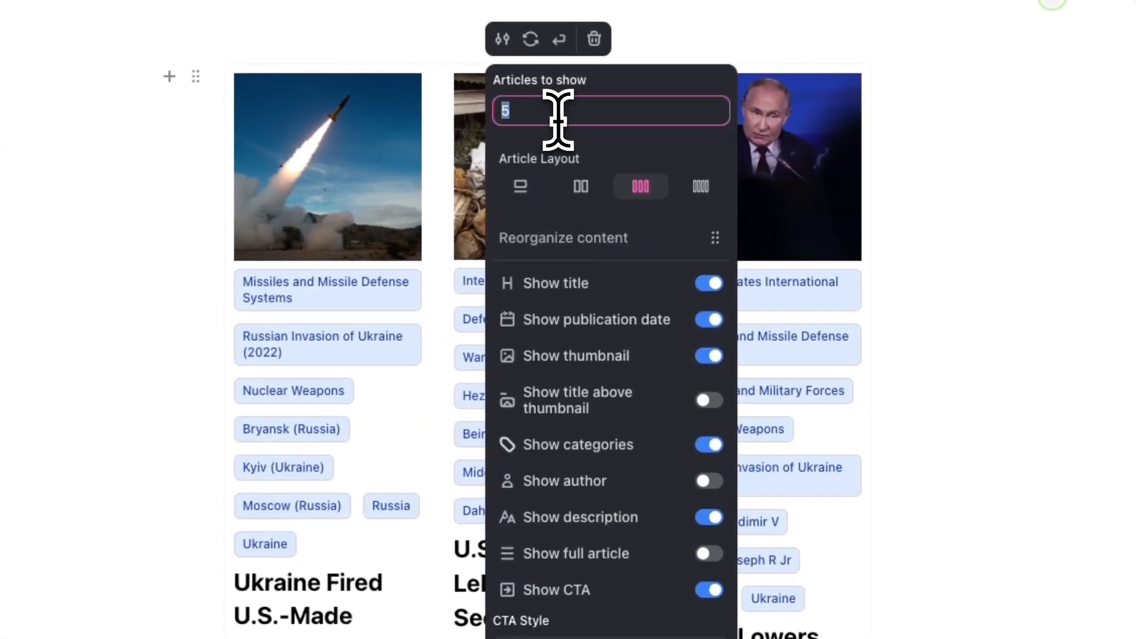
pyautogui.write('8')
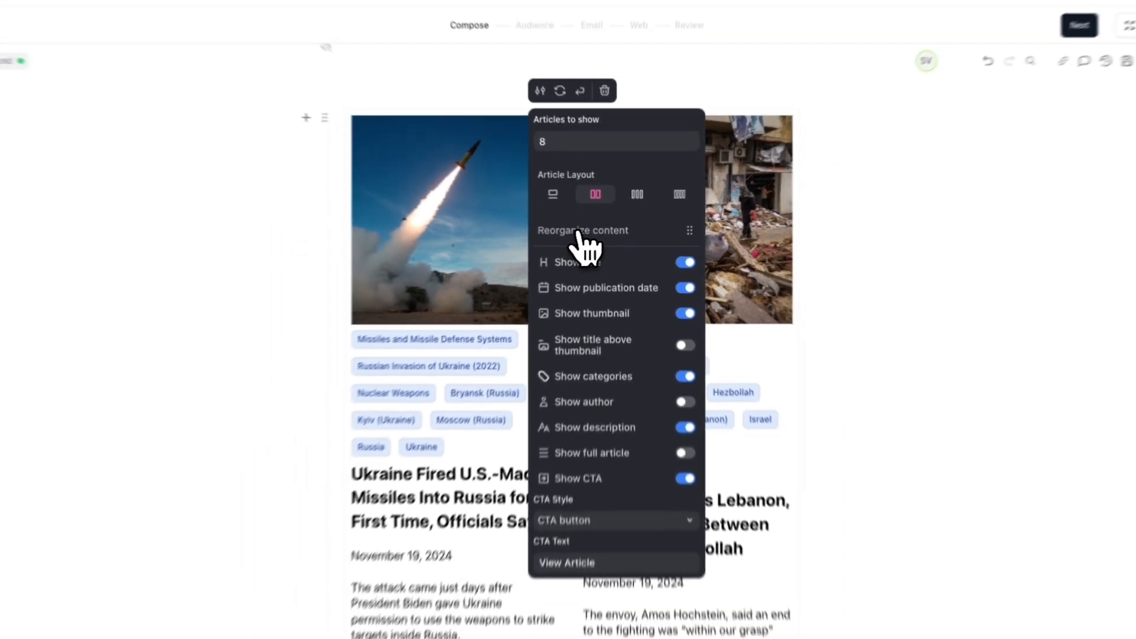
# - Search the block's article organizer for 'Farmers' and pick the hidden U.K. protest story
pyautogui.click(583, 231)
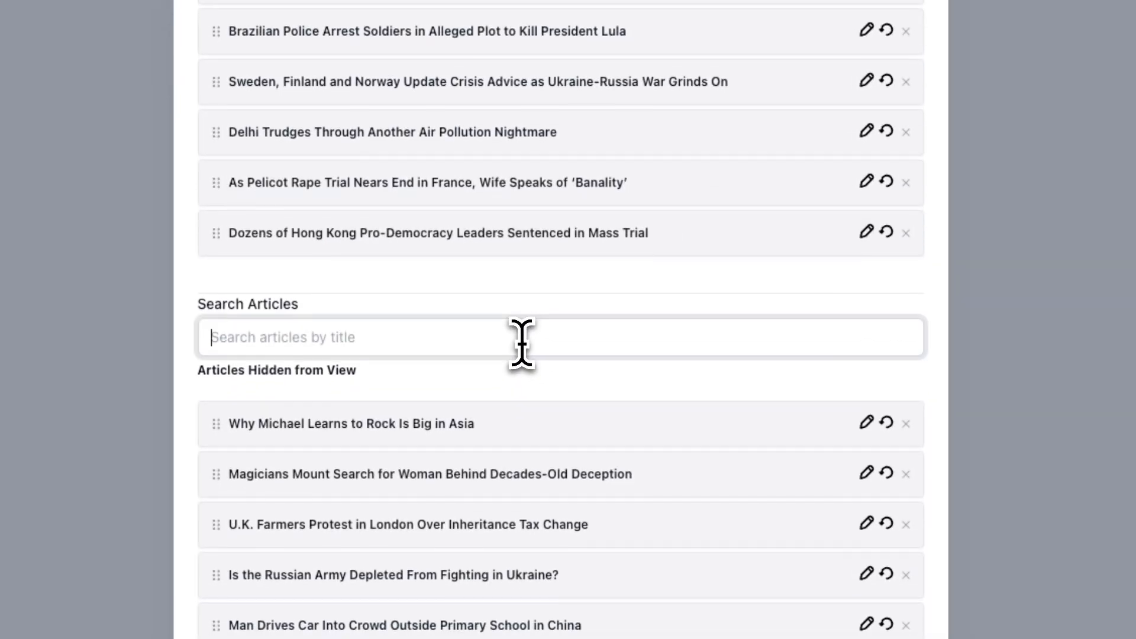
pyautogui.write('Farmers')
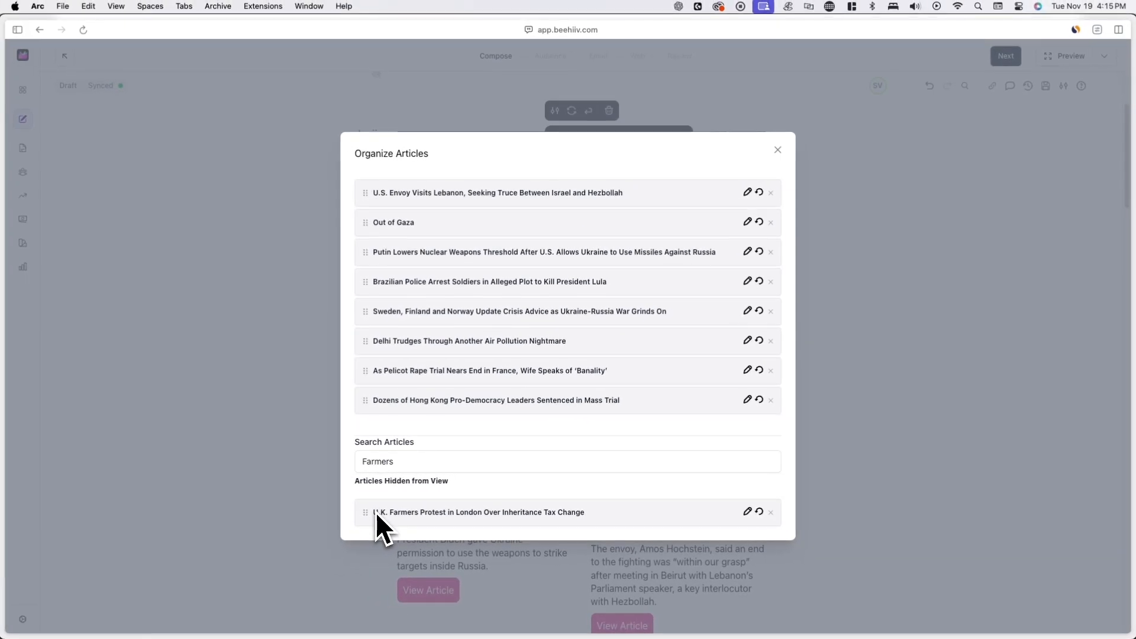
pyautogui.click(778, 150)
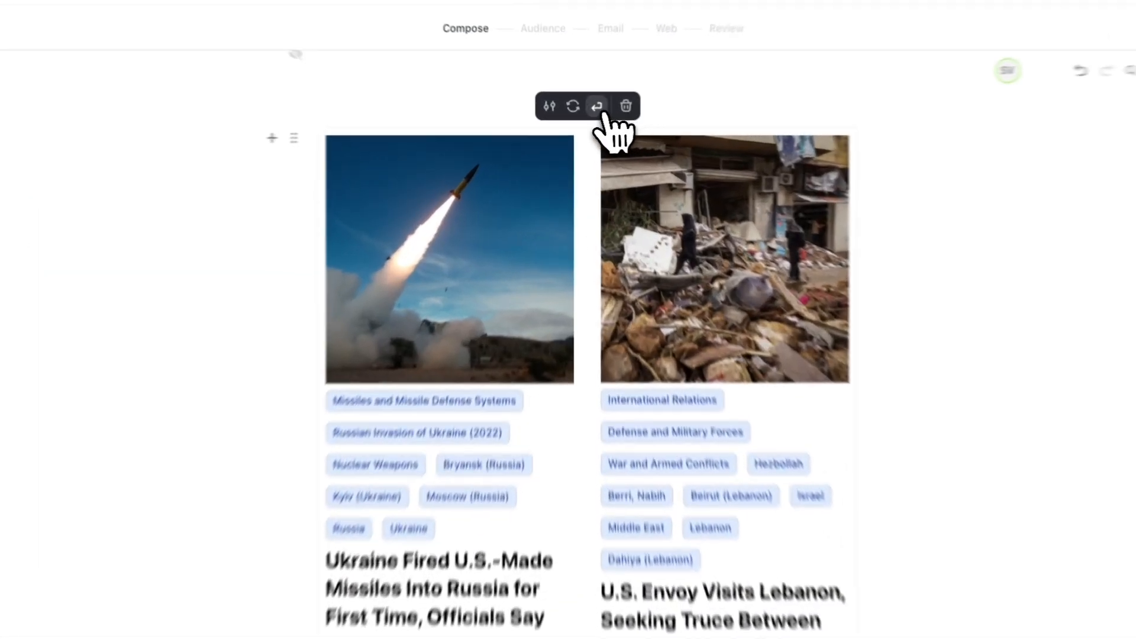
pyautogui.moveTo(573, 102)
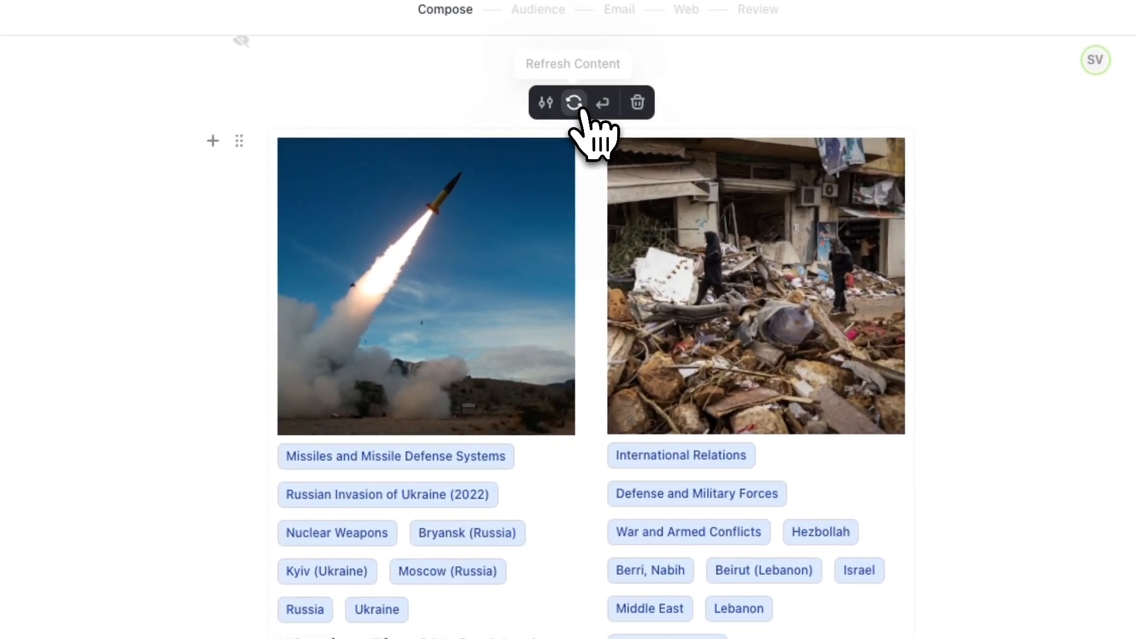